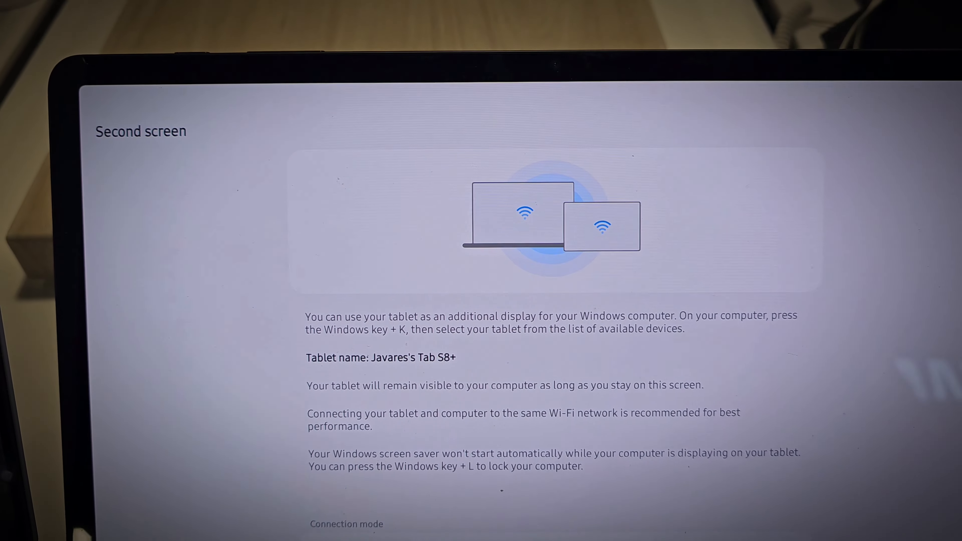
scroll(down, 3)
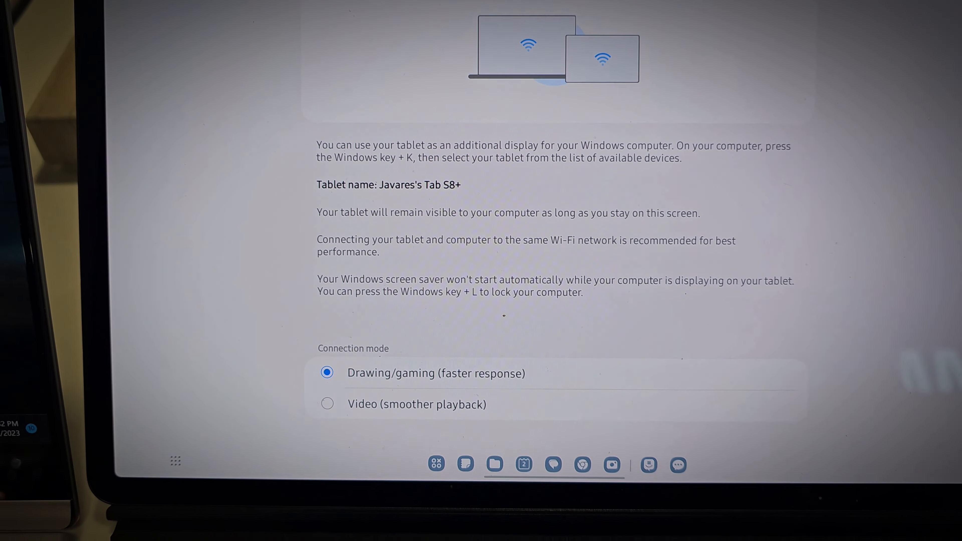